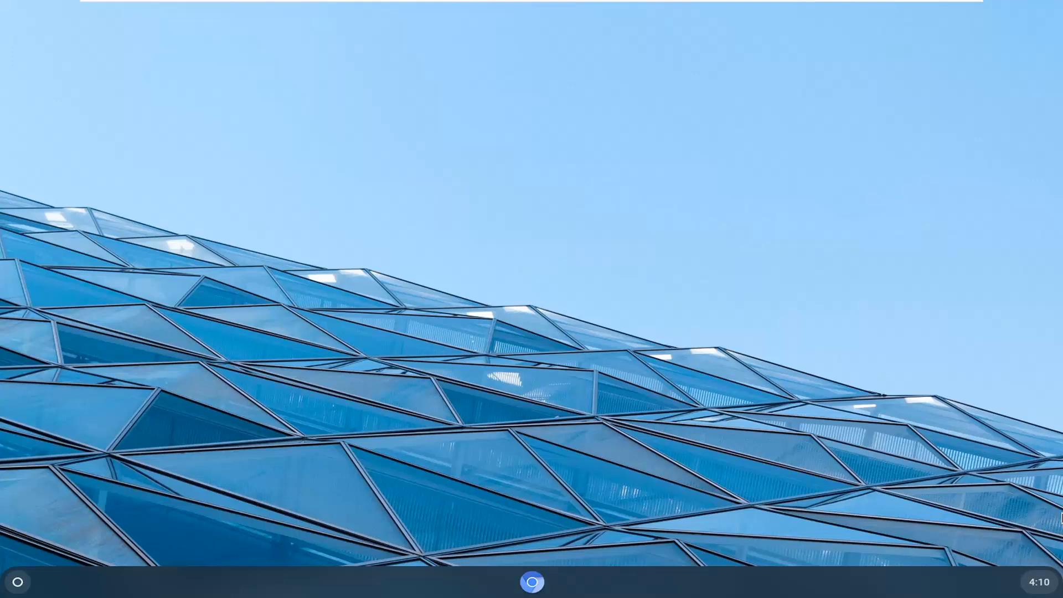
{"action": "mouse_move", "coordinate": [734, 409]}
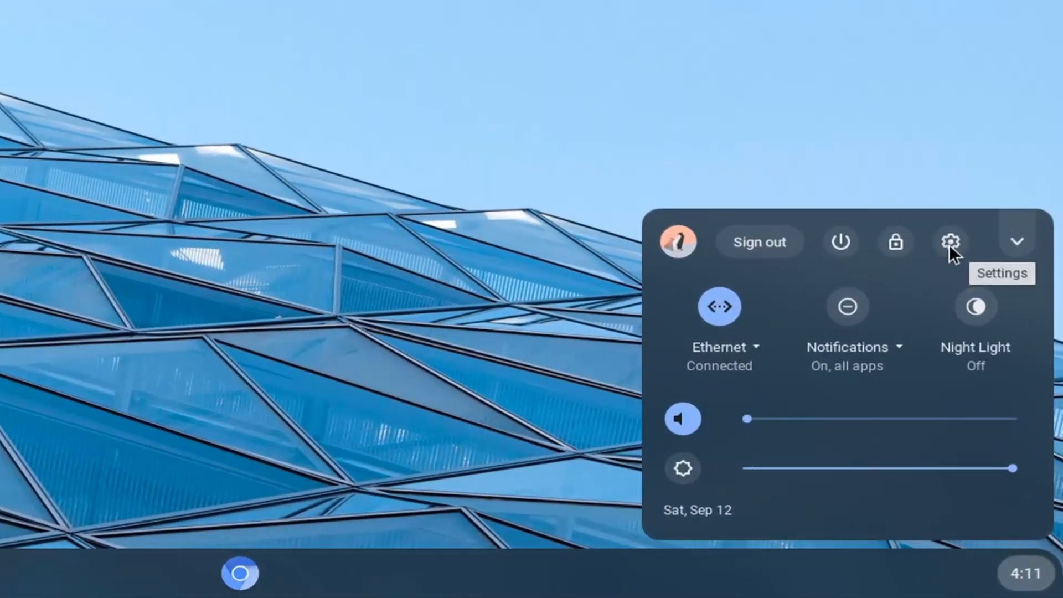
Launch the system Settings app from the quick settings panel.
{"action": "left_click", "coordinate": [950, 242]}
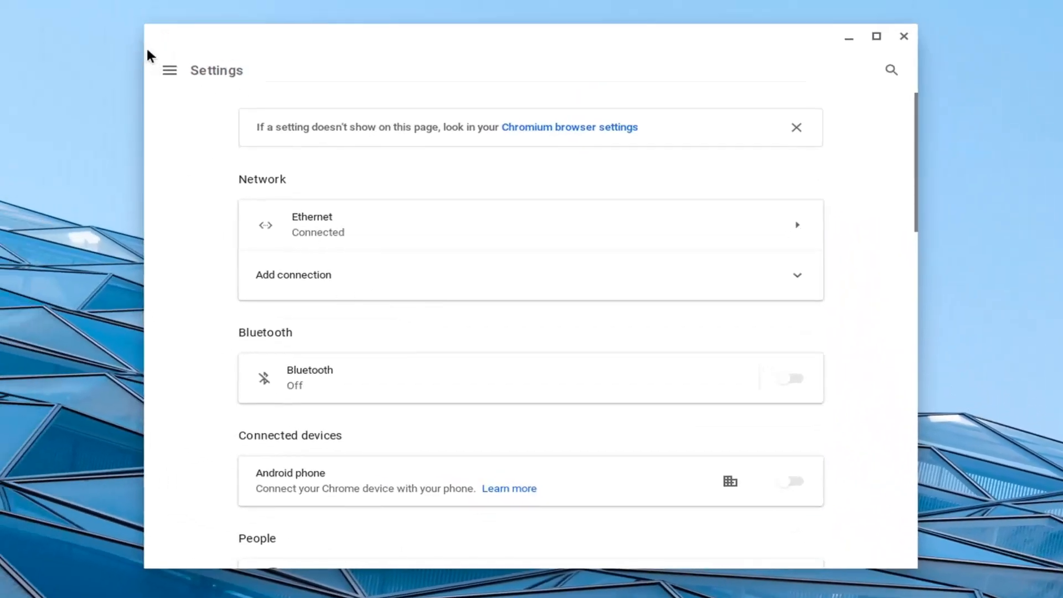
Jump to the Bluetooth section and scroll down to the People section with Screen lock.
{"action": "left_click", "coordinate": [169, 70]}
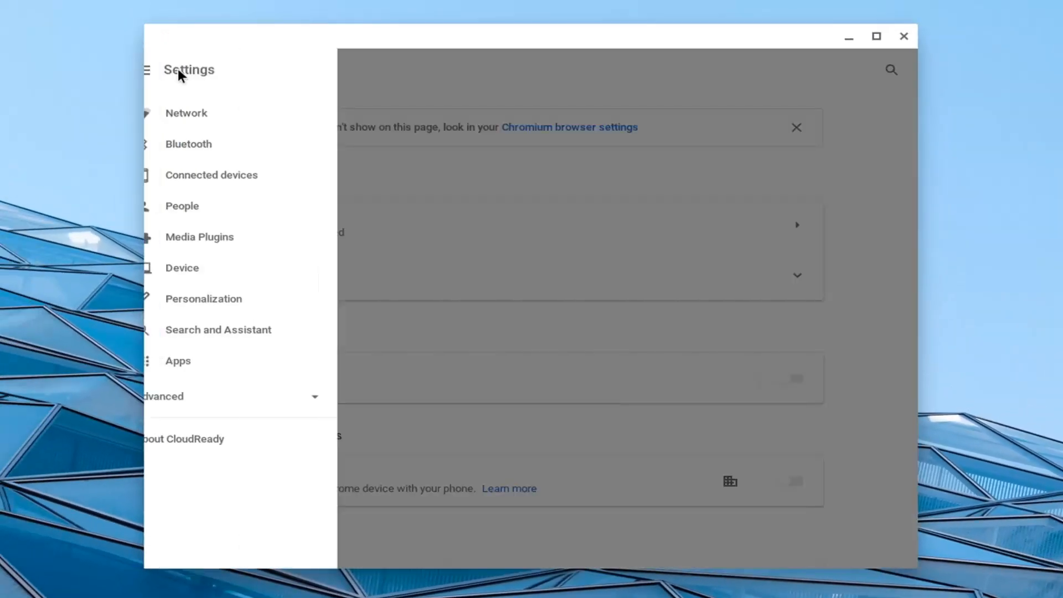
{"action": "mouse_move", "coordinate": [215, 144]}
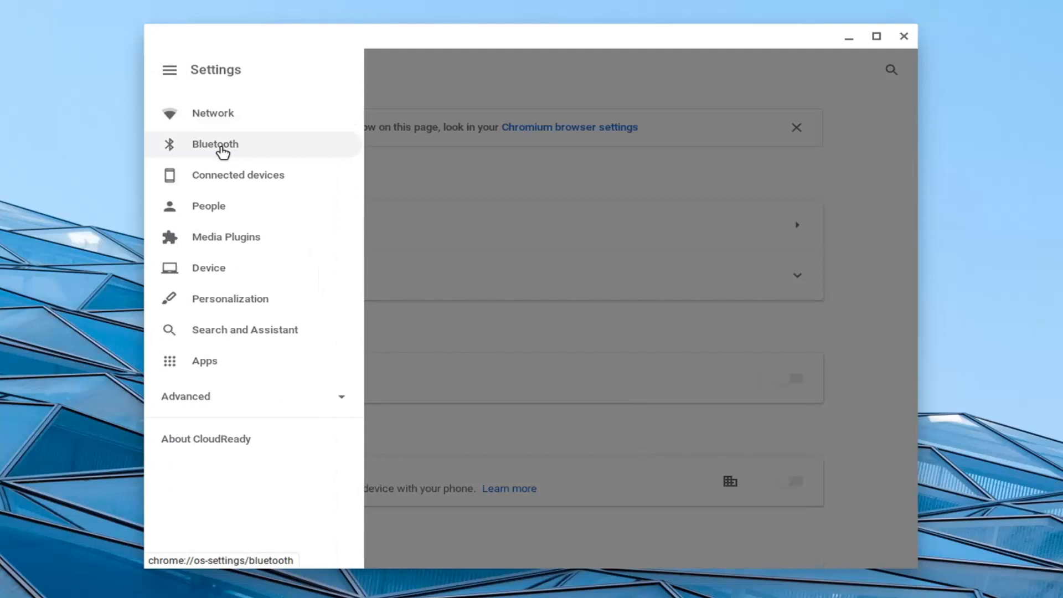
{"action": "left_click", "coordinate": [215, 144]}
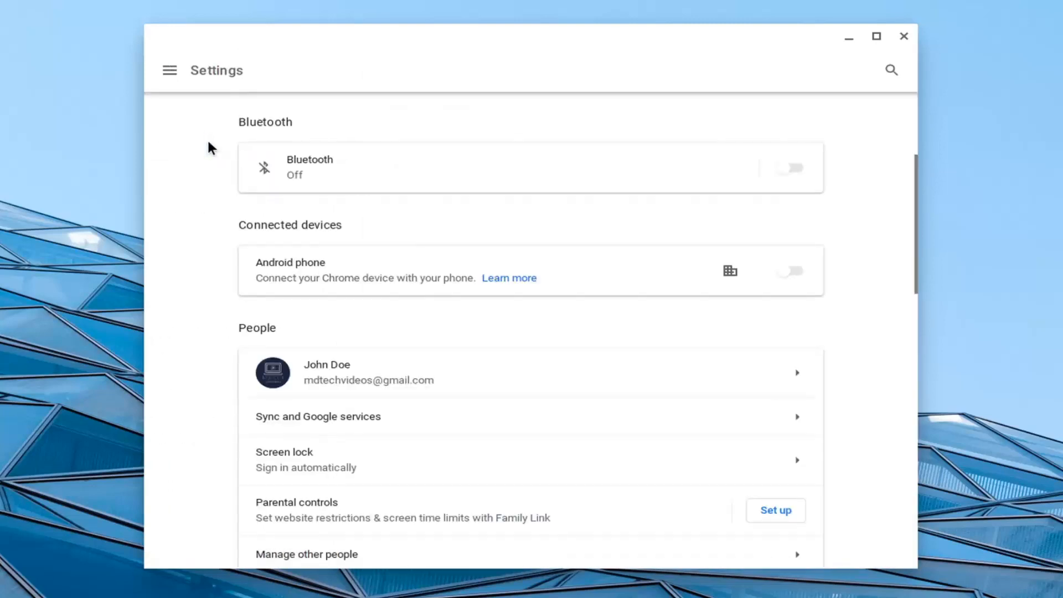
{"action": "scroll", "scroll_direction": "down", "scroll_amount": 3}
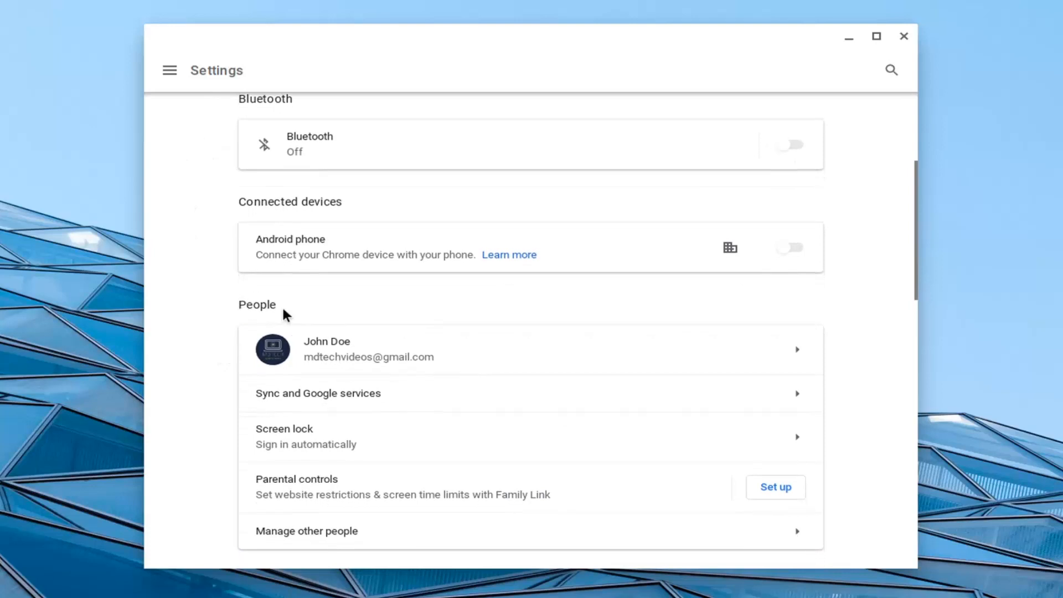
{"action": "mouse_move", "coordinate": [274, 442]}
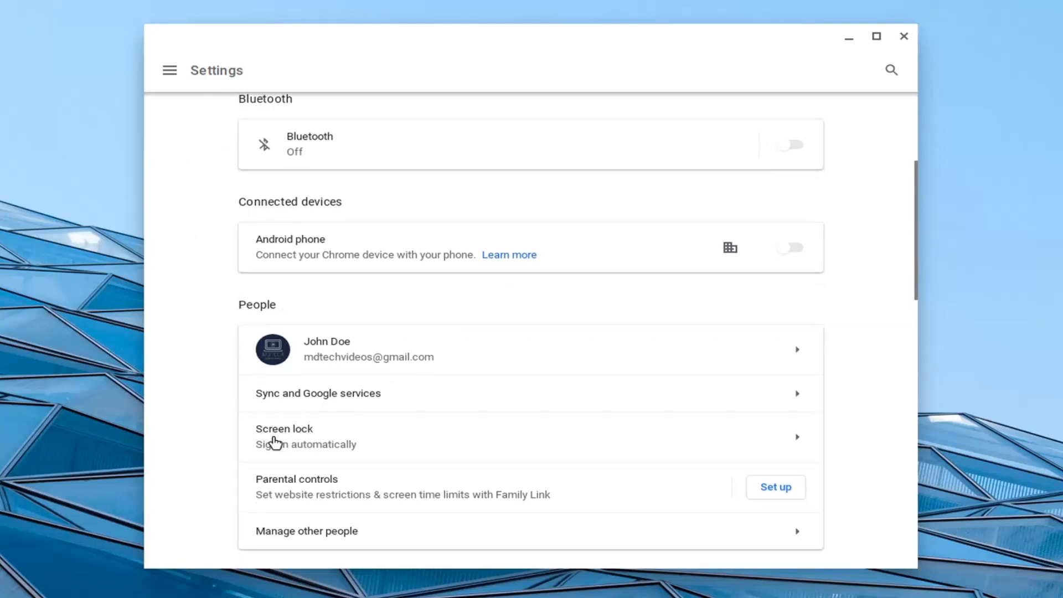
{"action": "mouse_move", "coordinate": [336, 456]}
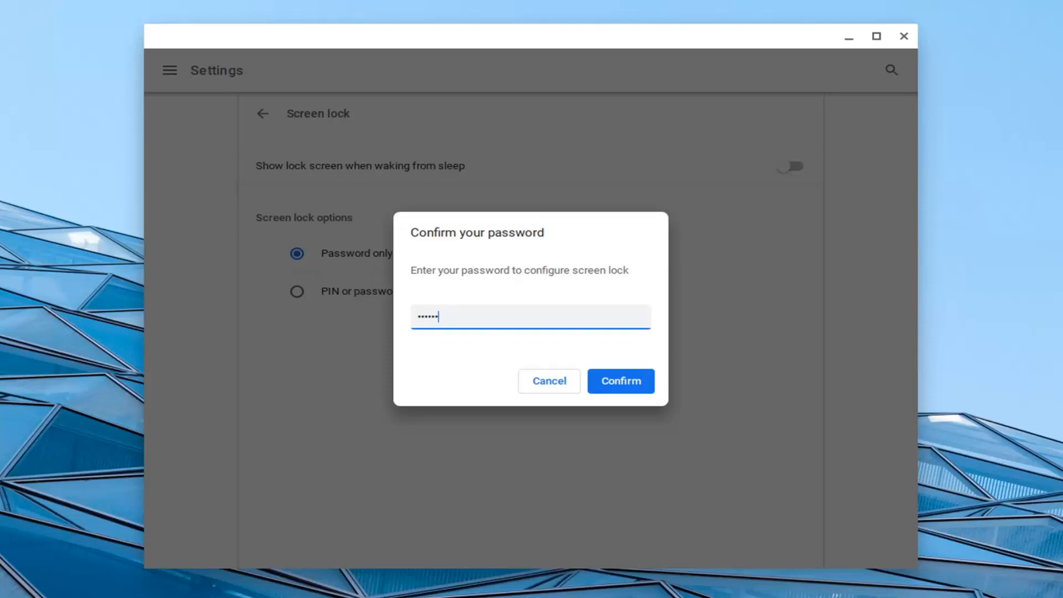
Enter the account password and confirm it to unlock the Screen lock options.
{"action": "type", "text": "••••"}
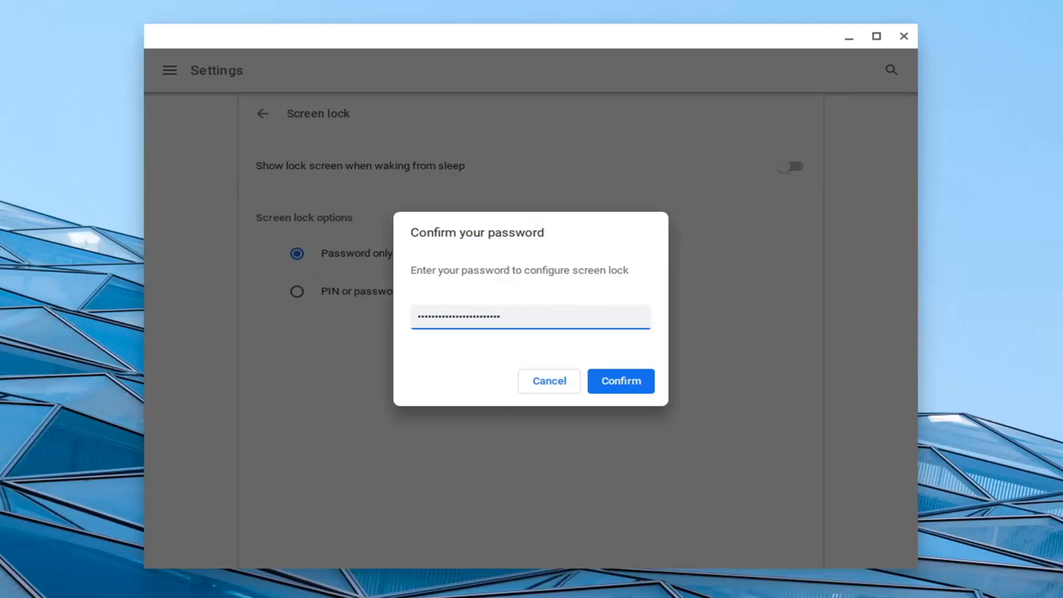
{"action": "type", "text": "*"}
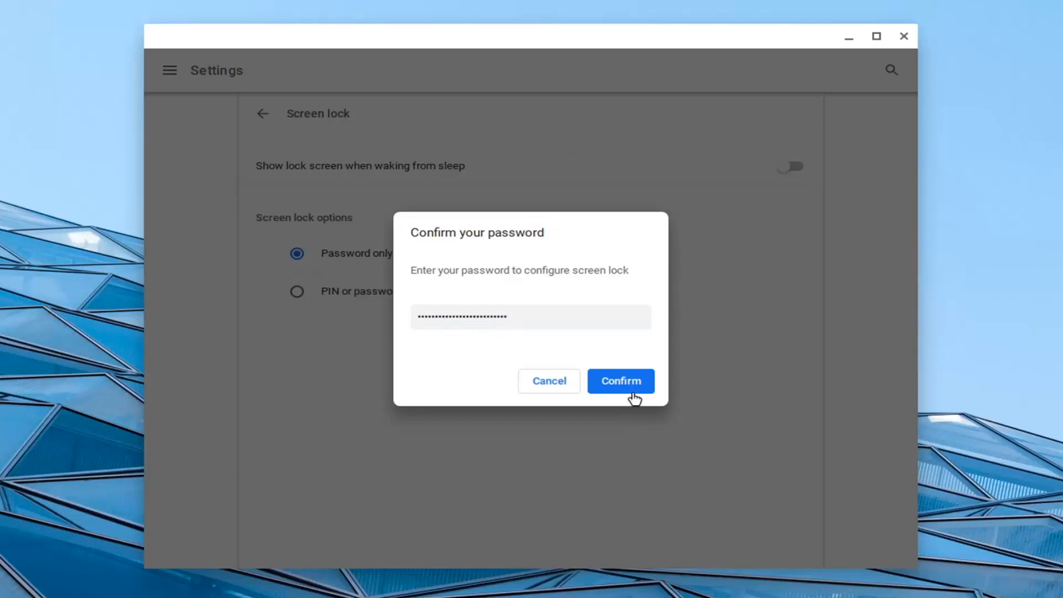
{"action": "left_click", "coordinate": [620, 380]}
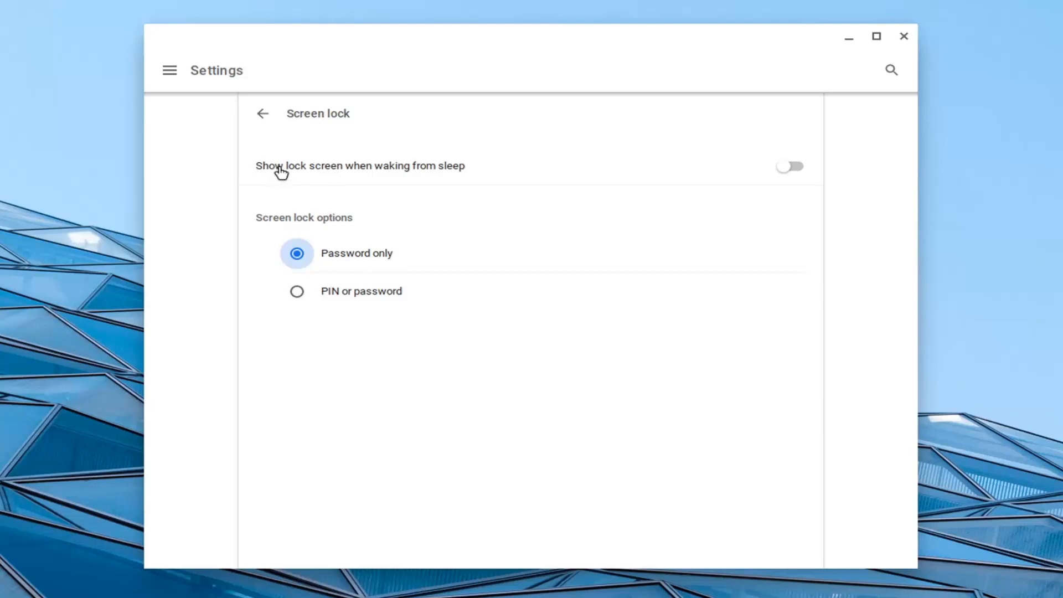
{"action": "mouse_move", "coordinate": [832, 180]}
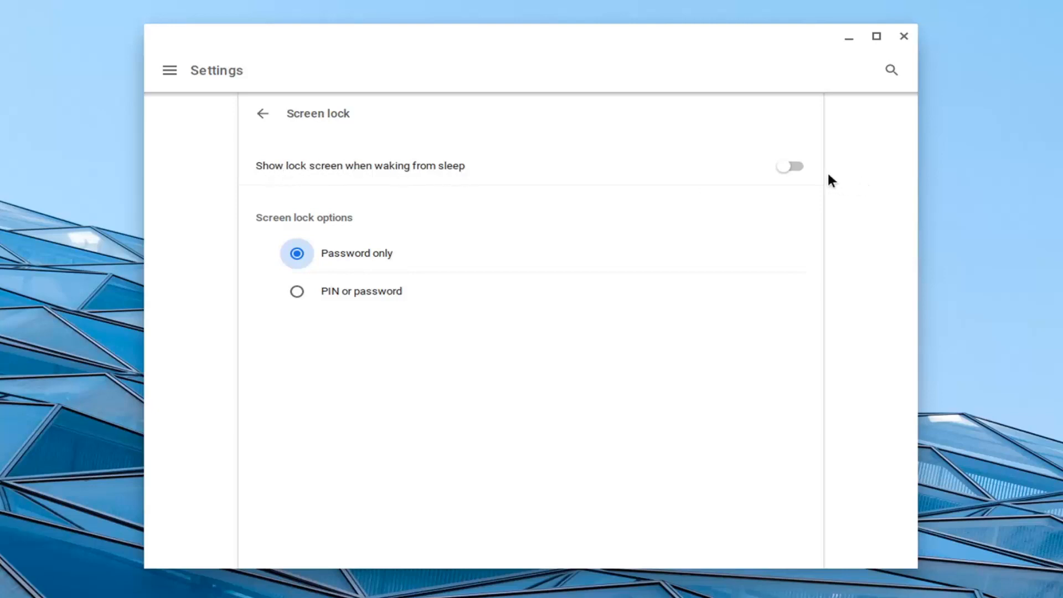
{"action": "left_click", "coordinate": [789, 166]}
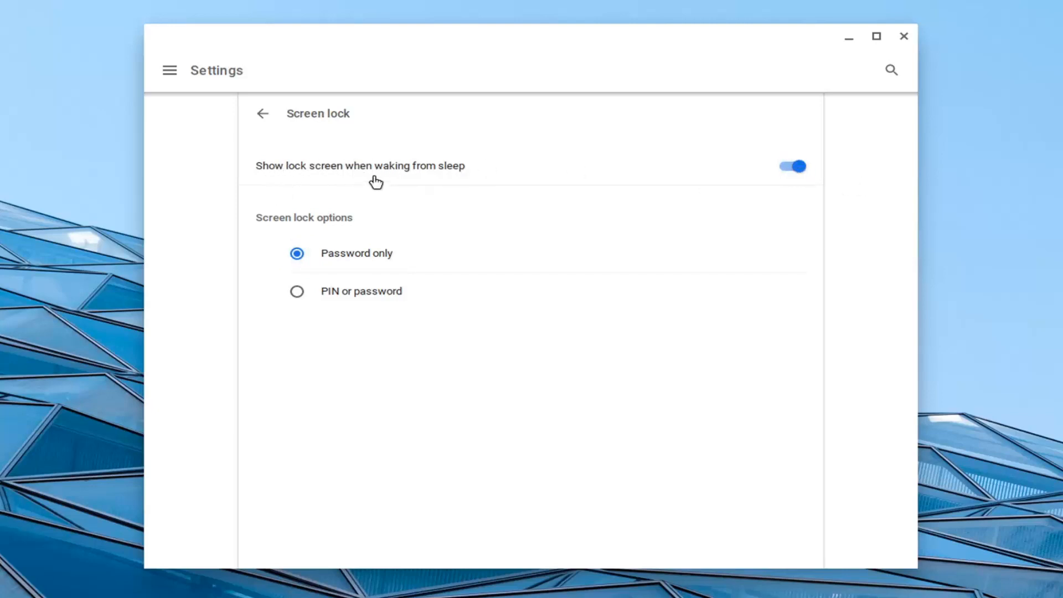
{"action": "left_click", "coordinate": [791, 167]}
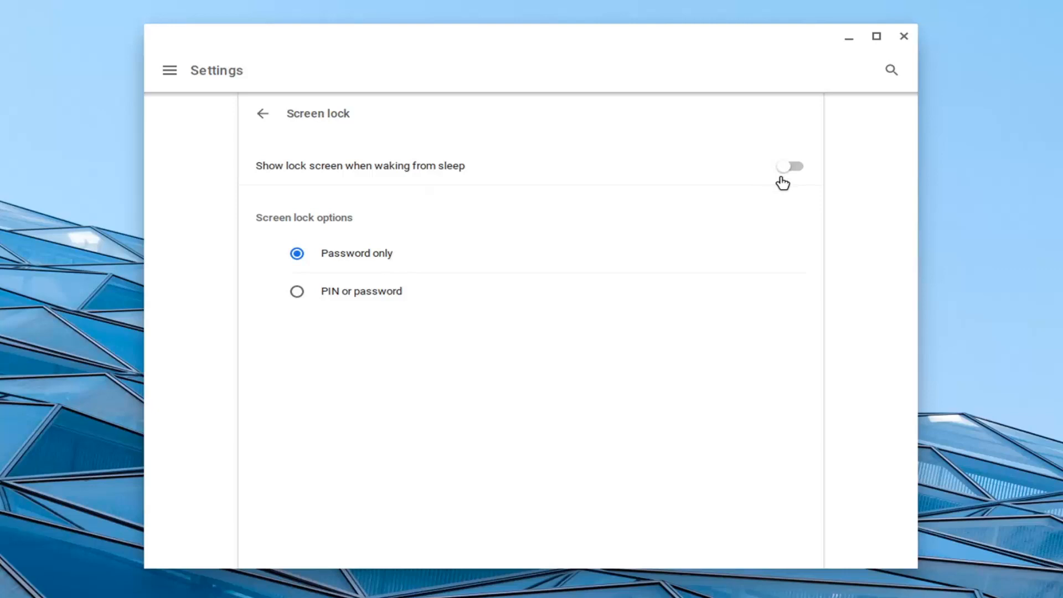
{"action": "mouse_move", "coordinate": [732, 225]}
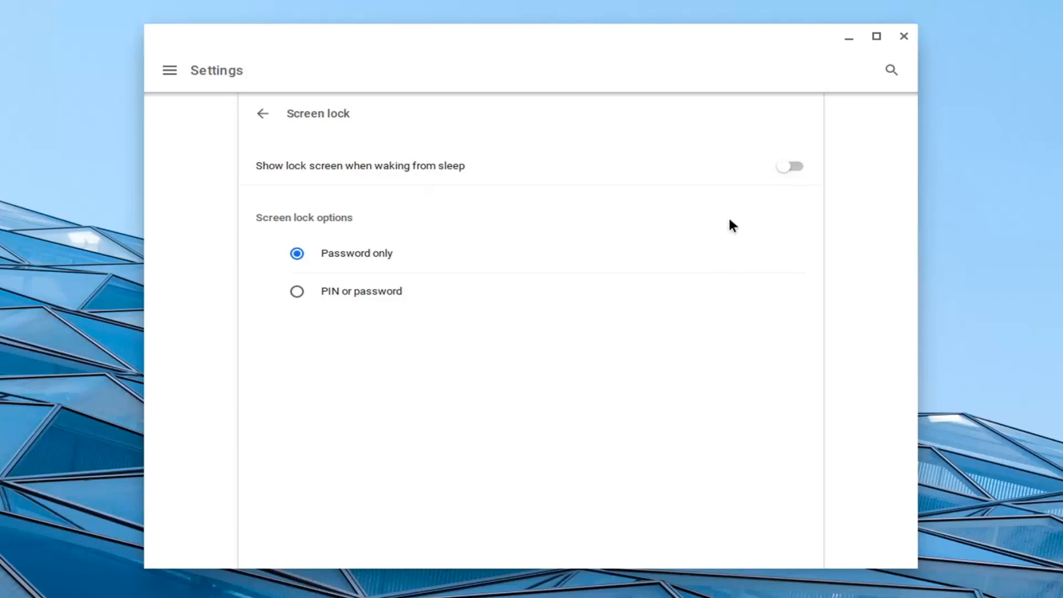
{"action": "mouse_move", "coordinate": [148, 132]}
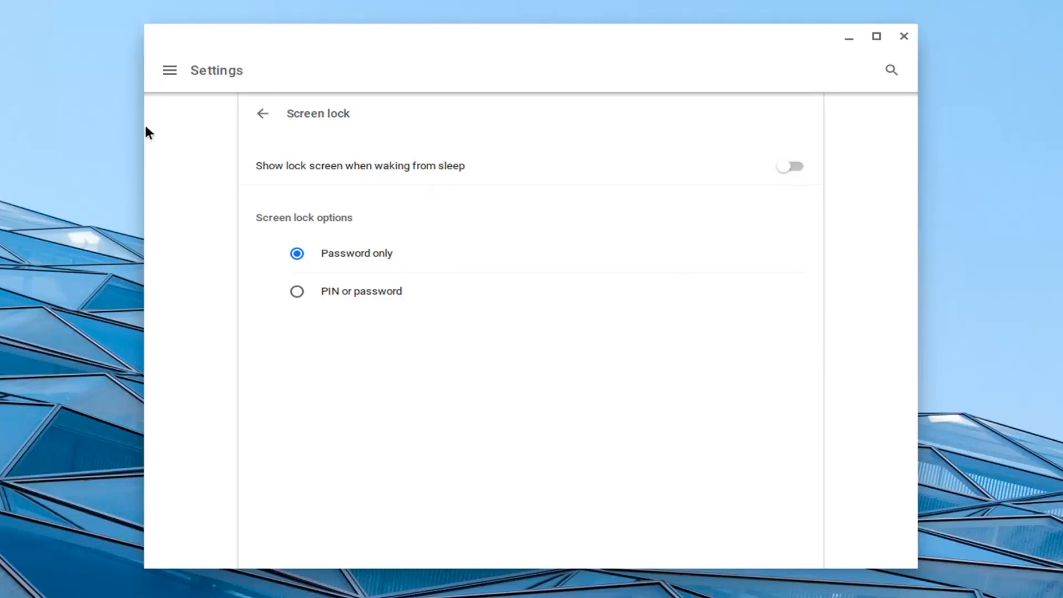